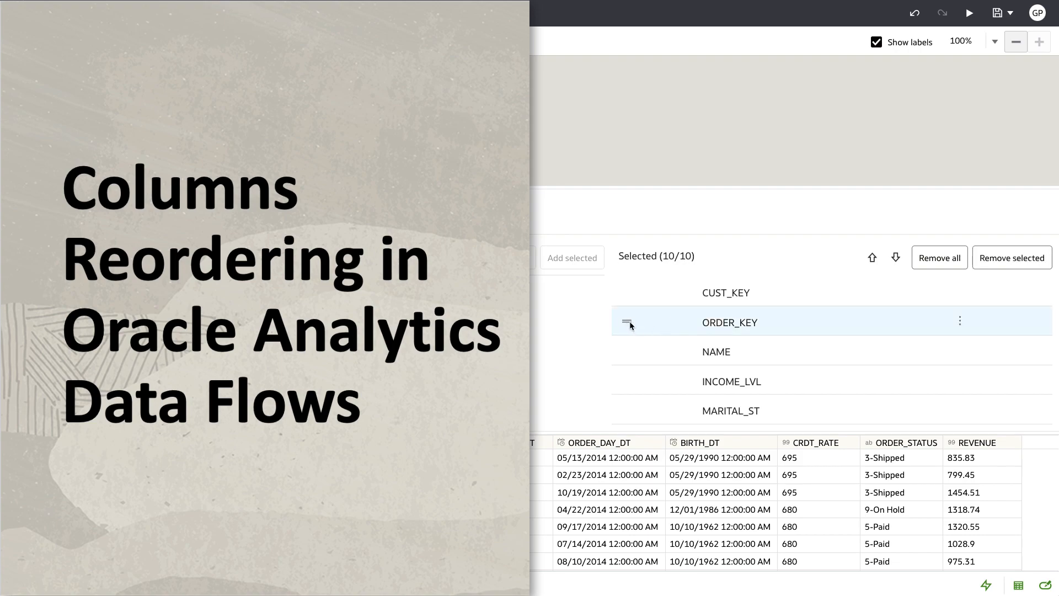
# Select the orders - 2014 Add Data node to view its ten columns.
pyautogui.click(960, 320)
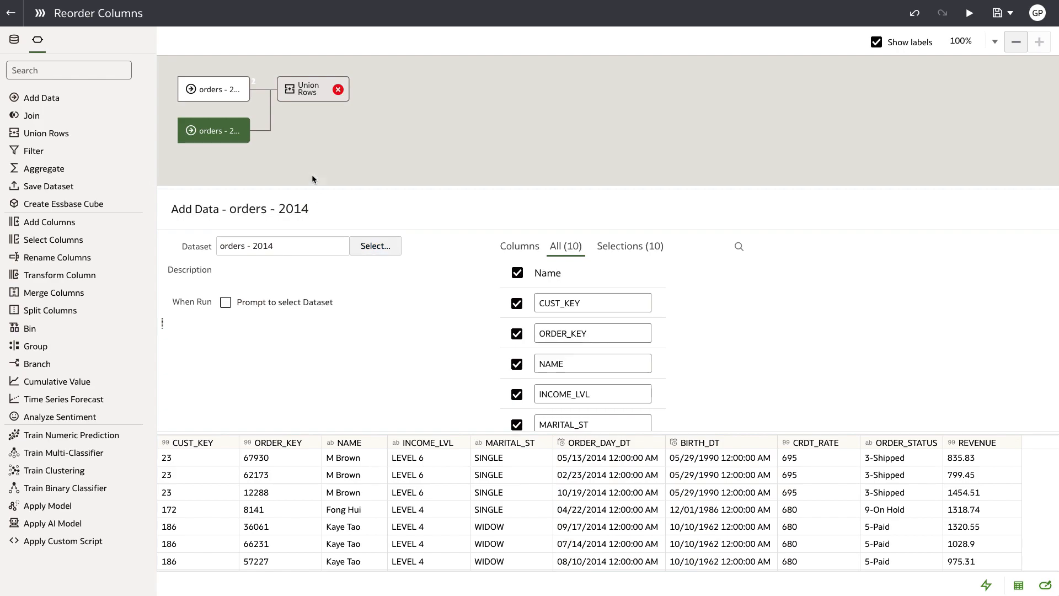
pyautogui.moveTo(175, 233)
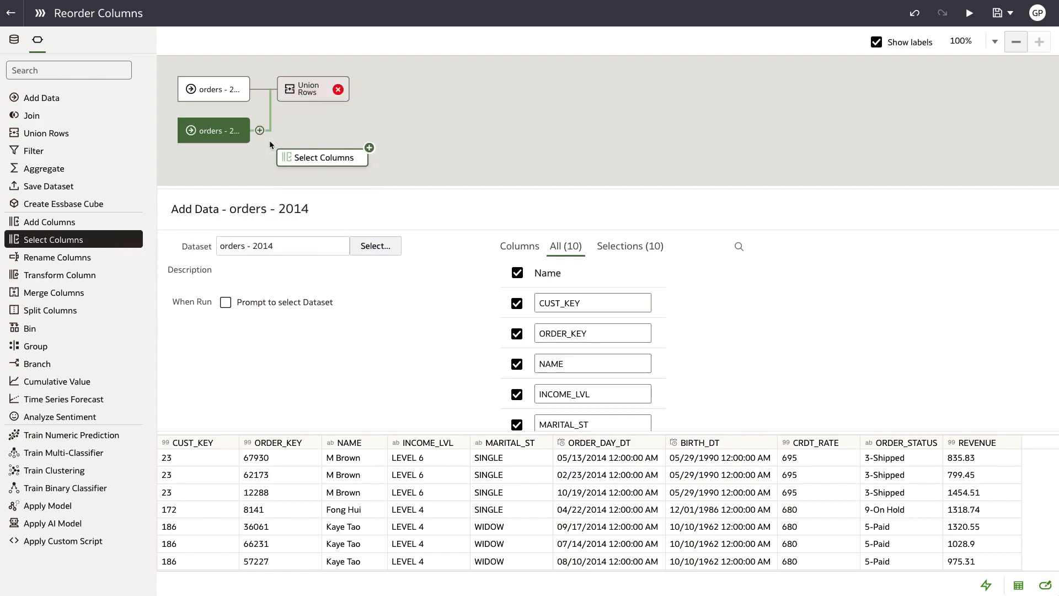
# Insert a Select Columns step after orders - 2014 and reorder its columns to match 2013.
pyautogui.click(370, 147)
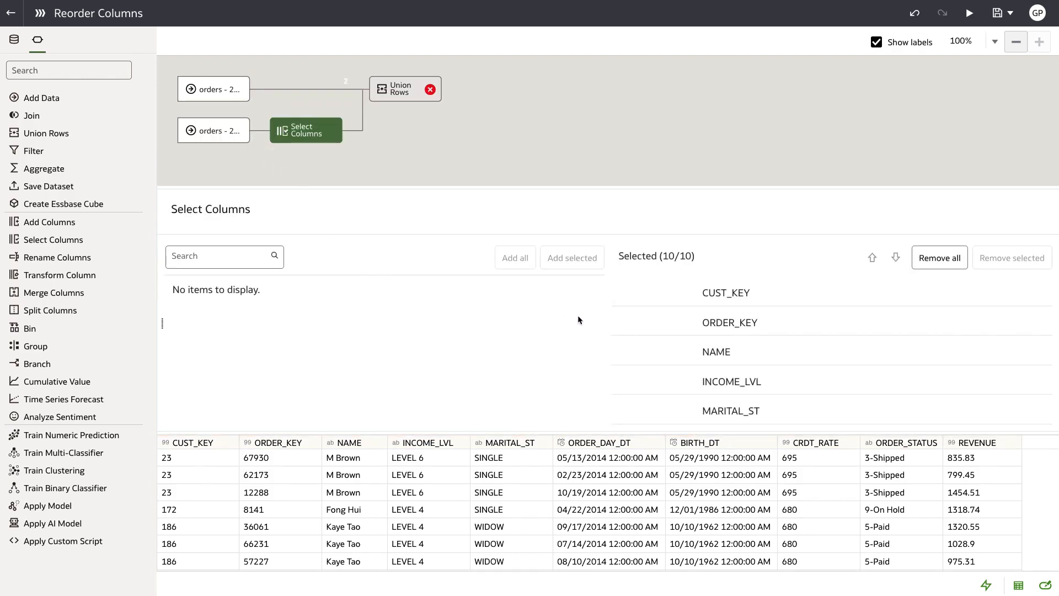
pyautogui.click(729, 322)
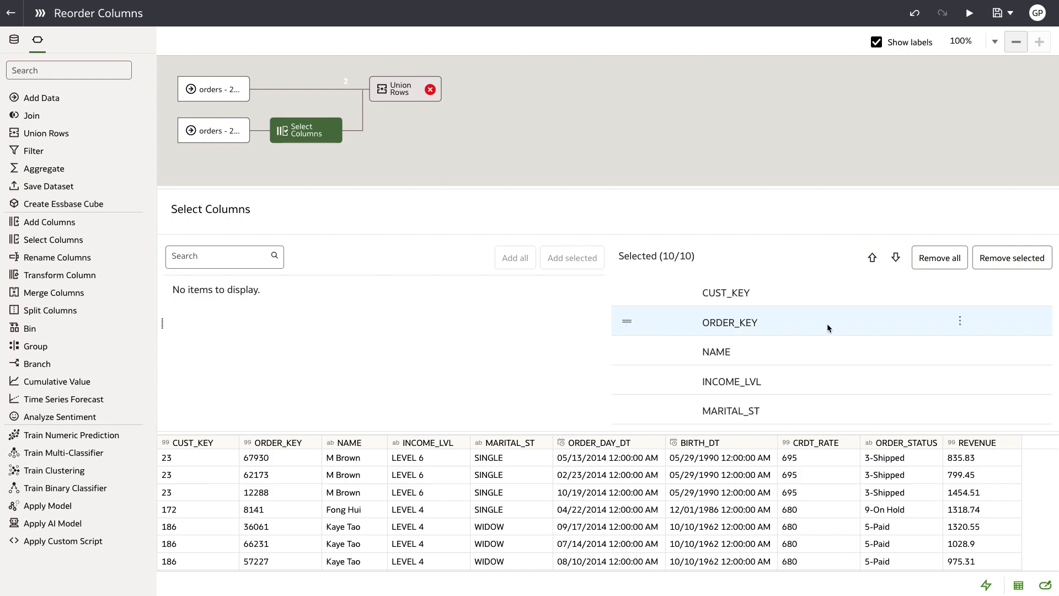
pyautogui.click(960, 320)
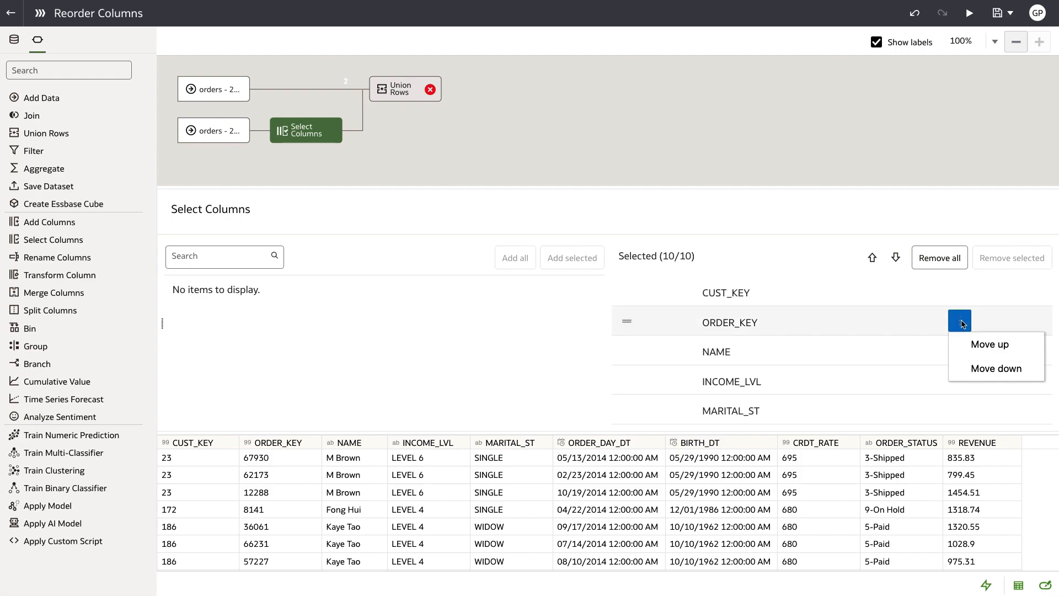
pyautogui.click(959, 321)
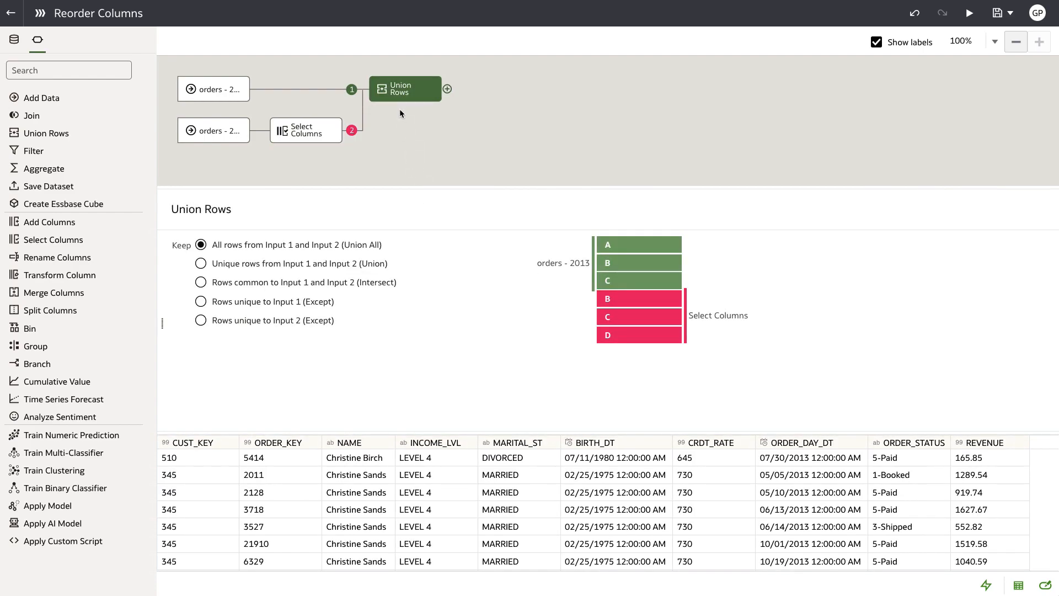
pyautogui.moveTo(446, 106)
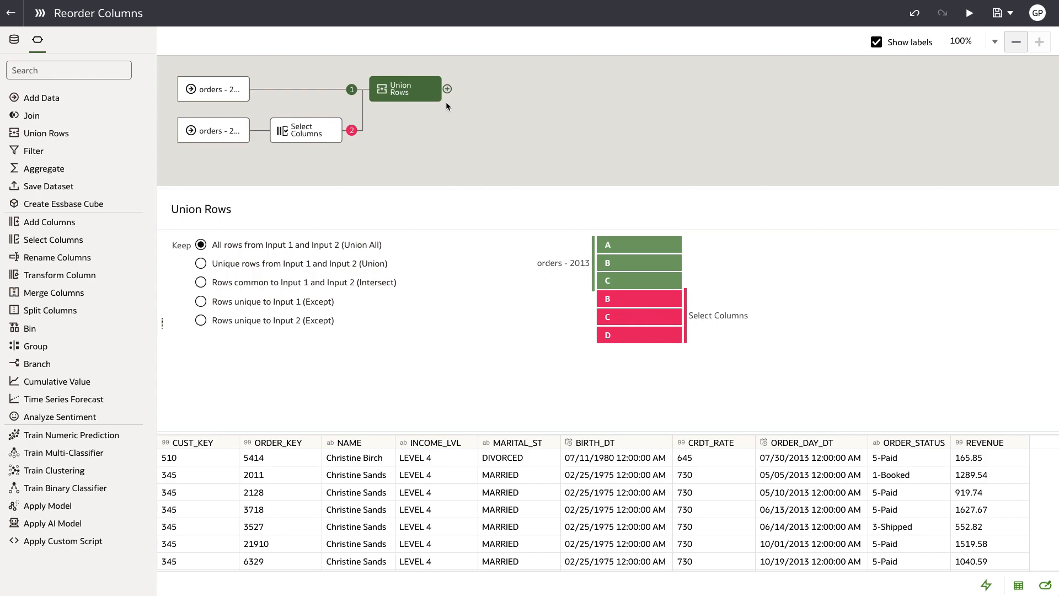
pyautogui.click(446, 89)
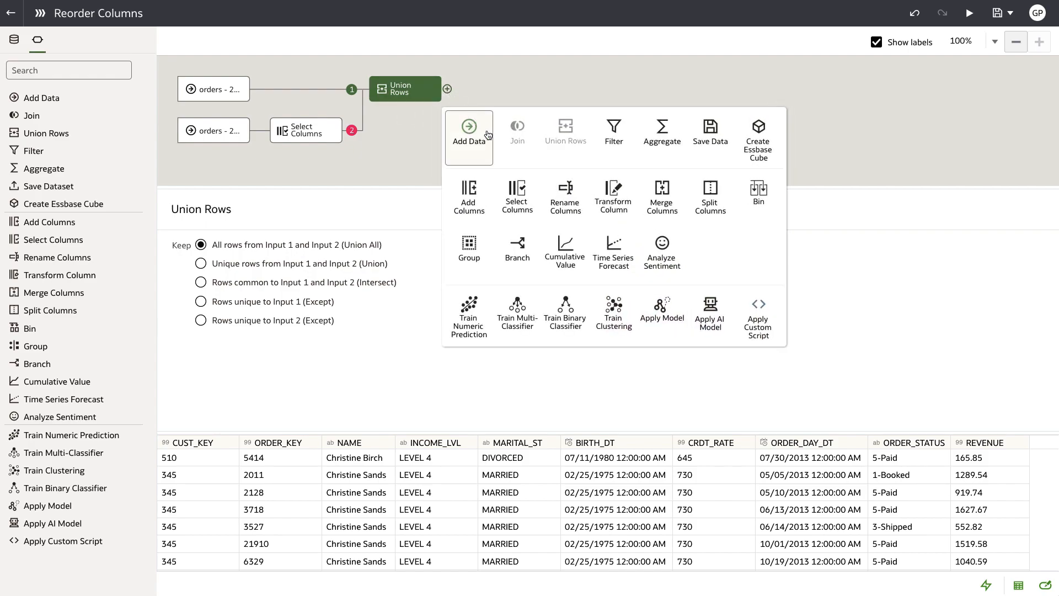
# Add Select Columns after Union Rows and drag ORDER_KEY below CRDT_RATE.
pyautogui.click(517, 196)
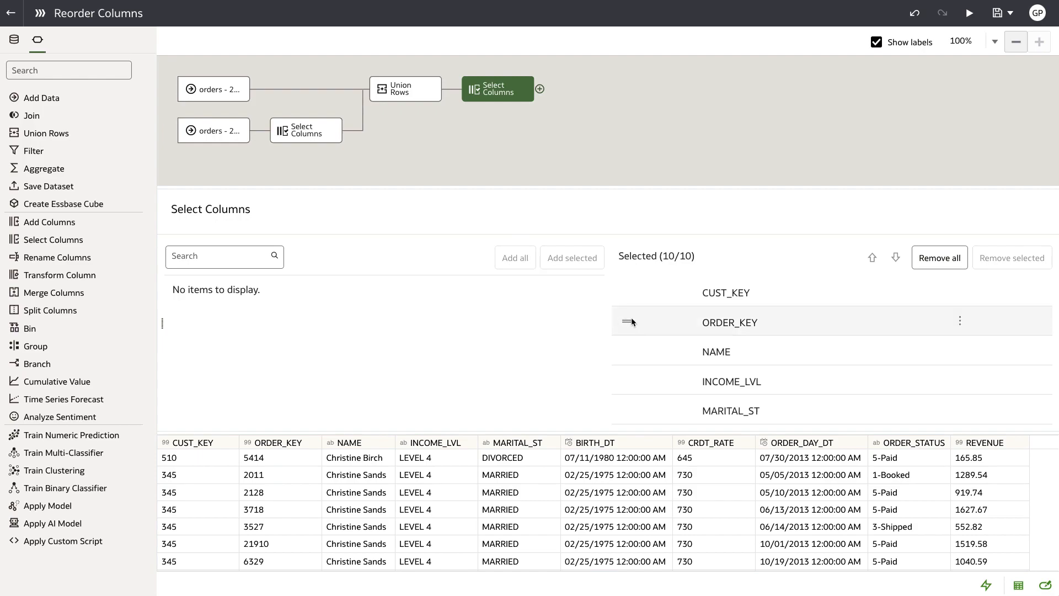
pyautogui.scroll(-3)
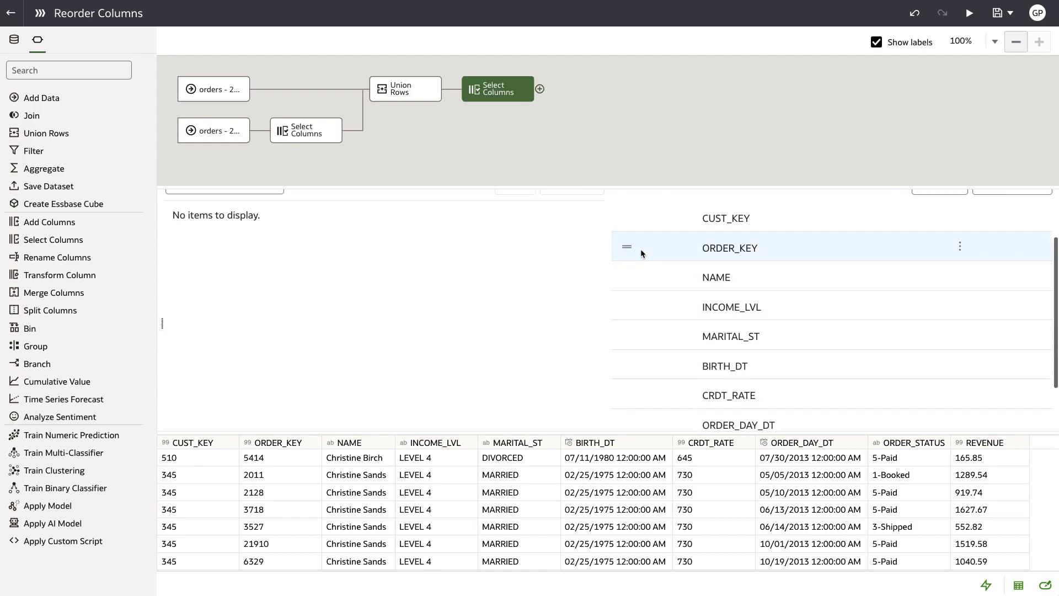
pyautogui.moveTo(642, 247); pyautogui.dragTo(631, 368)
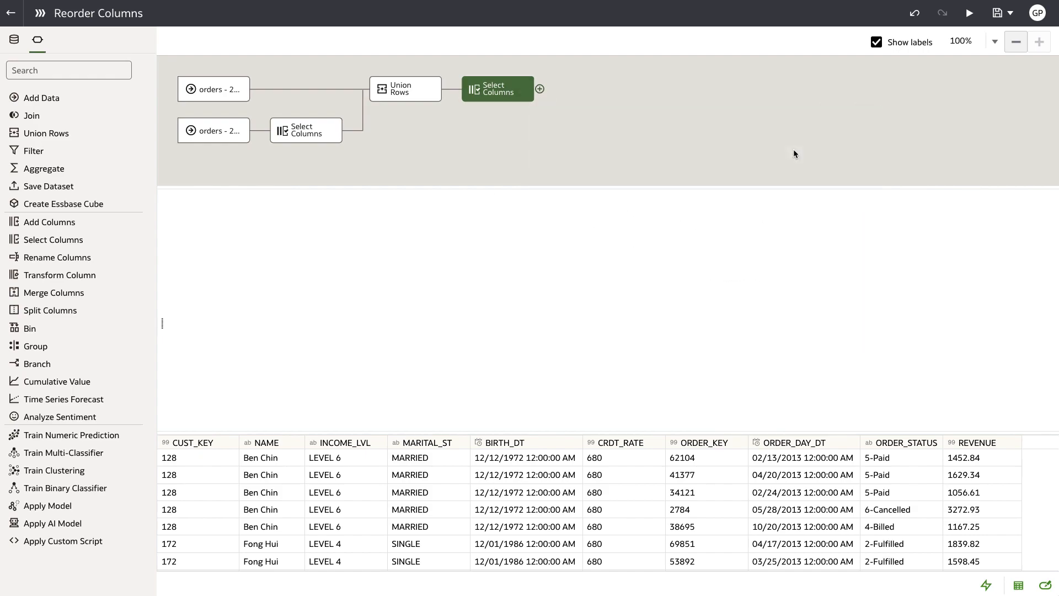
# Add a Save Data step named 'CUSTOMER ORDERS 20', then save and run the flow.
pyautogui.click(540, 88)
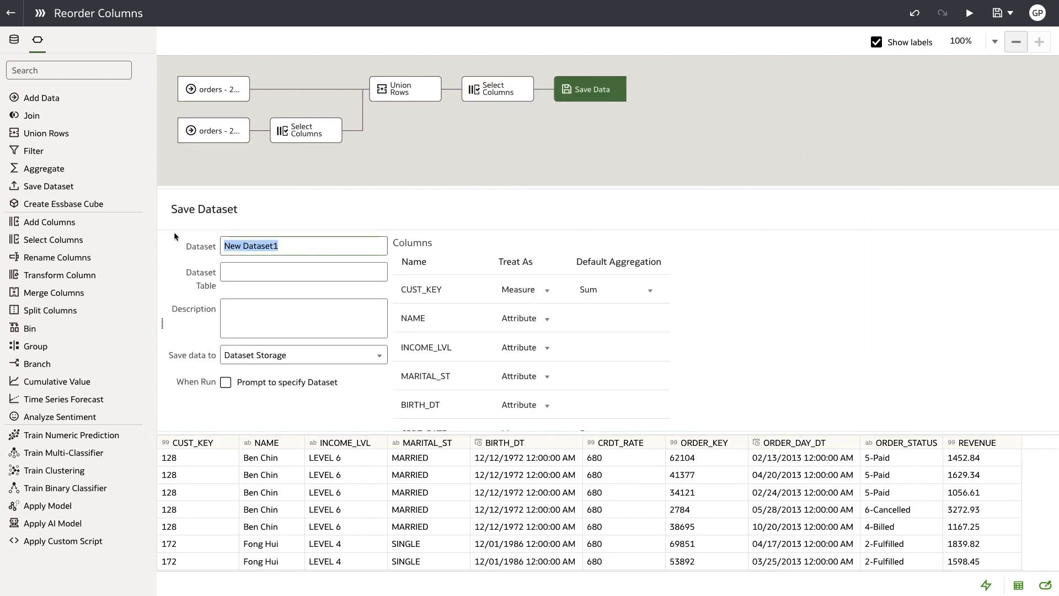
pyautogui.write('CUSTOMER ORDERS 2013-2014')
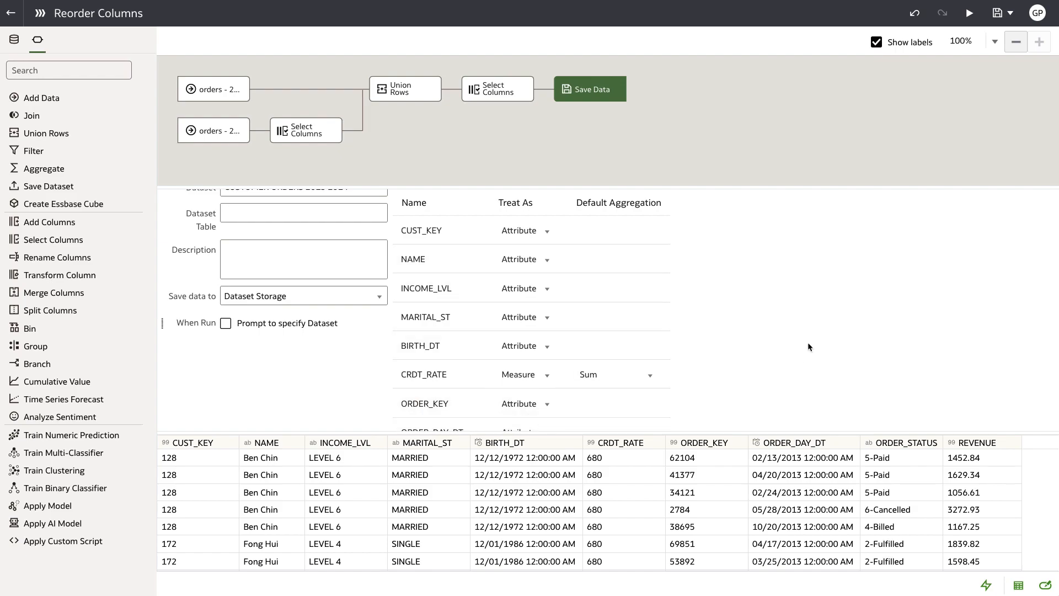
pyautogui.click(999, 13)
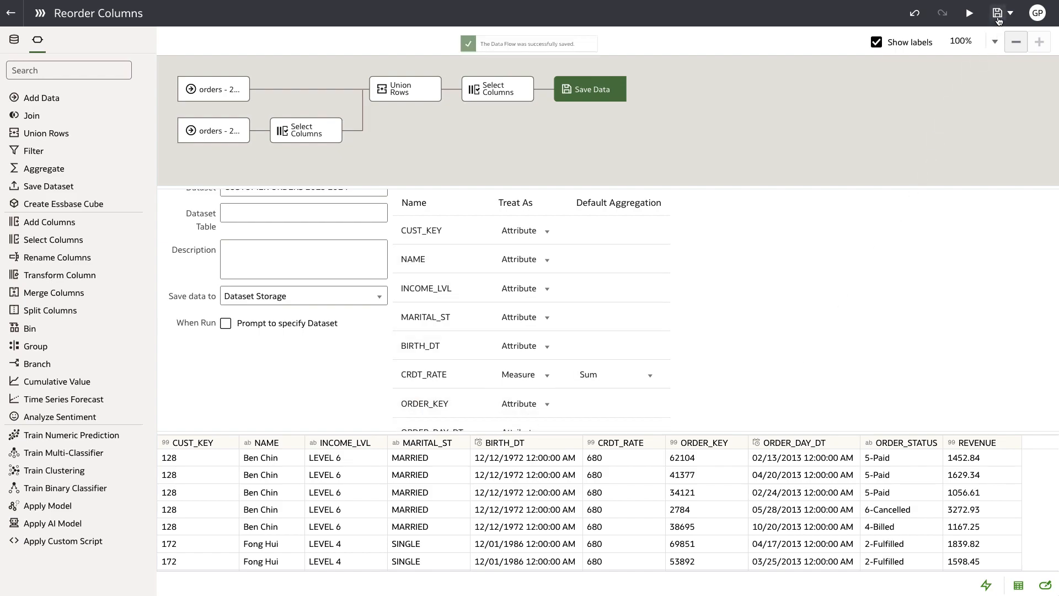
pyautogui.click(969, 13)
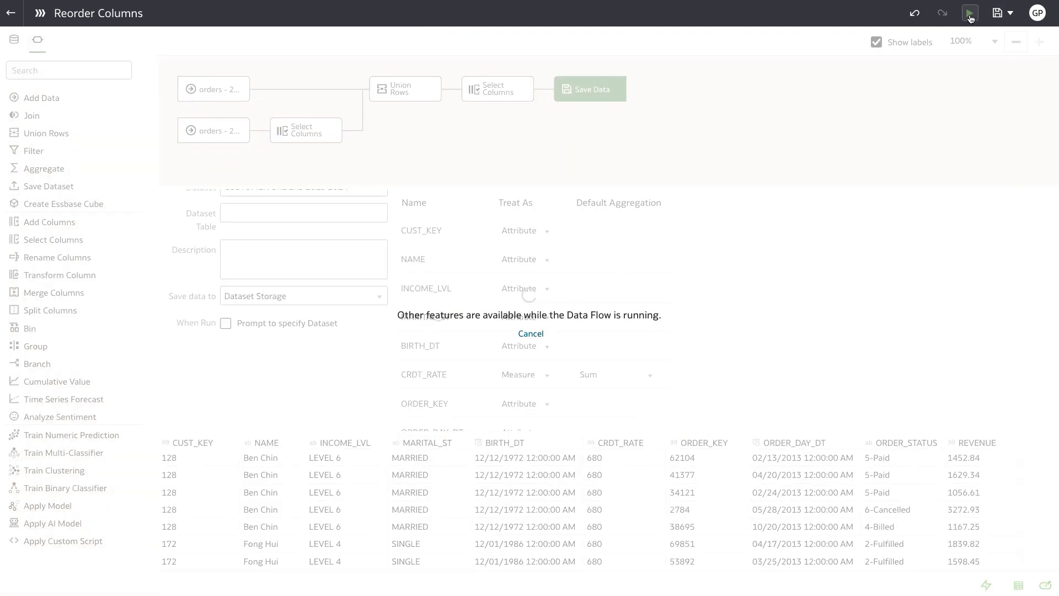